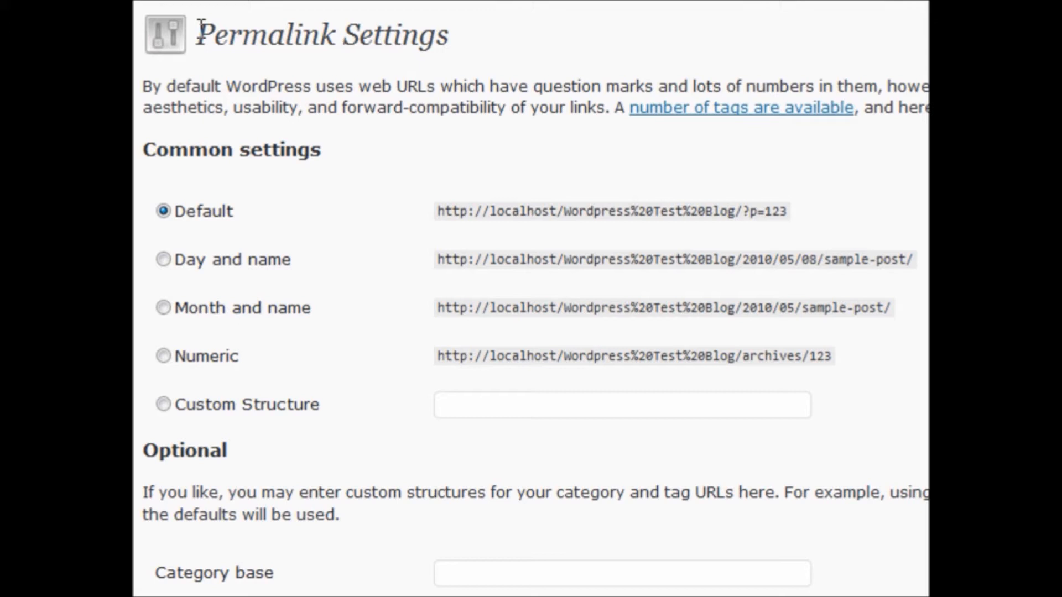
mouse_move(242, 233)
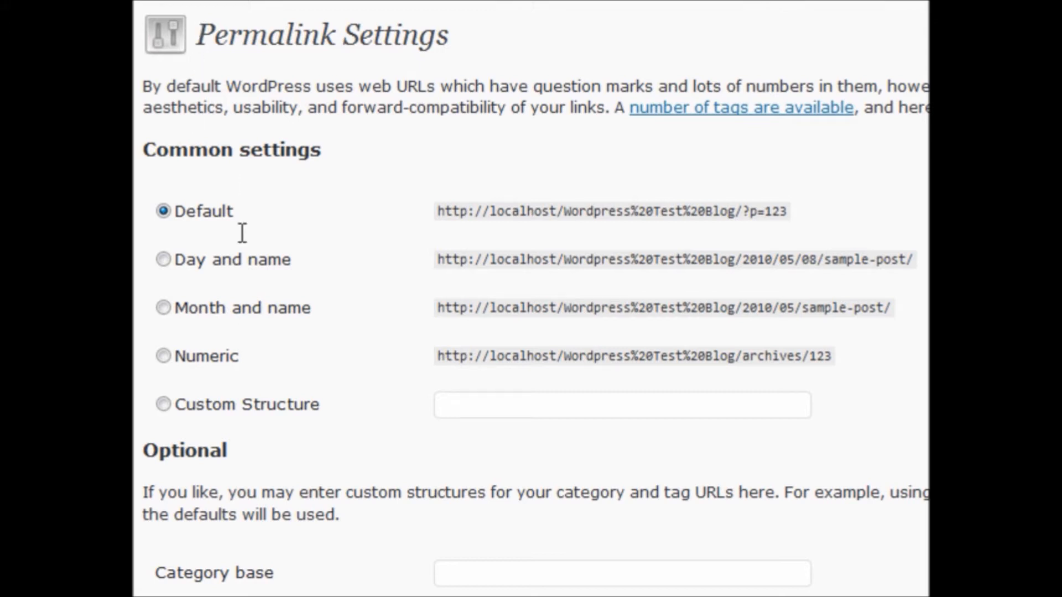
Select the Day and name permalink pattern, then switch to Custom Structure prefilled with it.
left_click(163, 210)
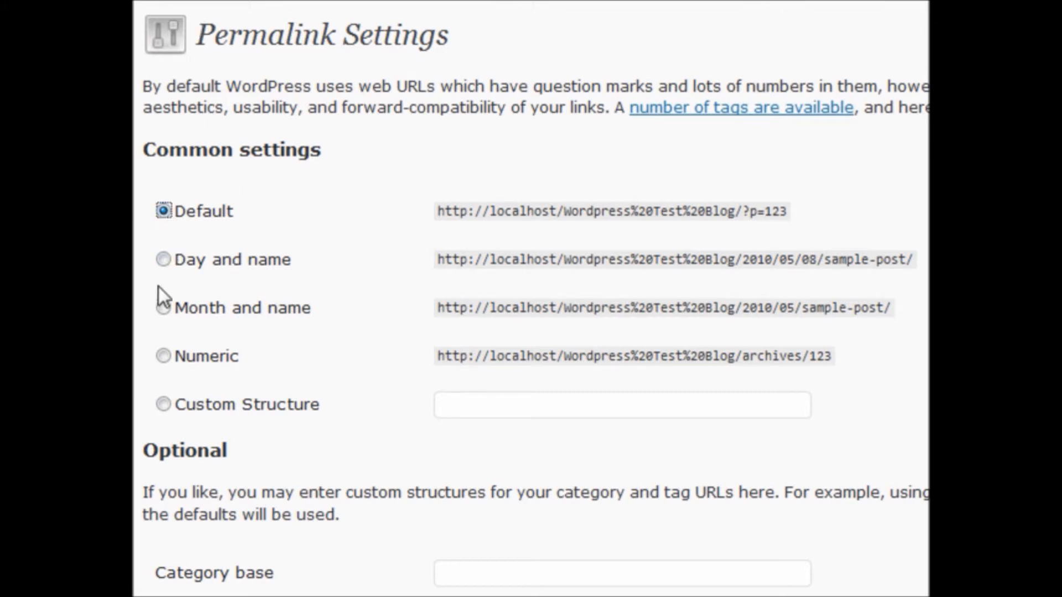
mouse_move(157, 323)
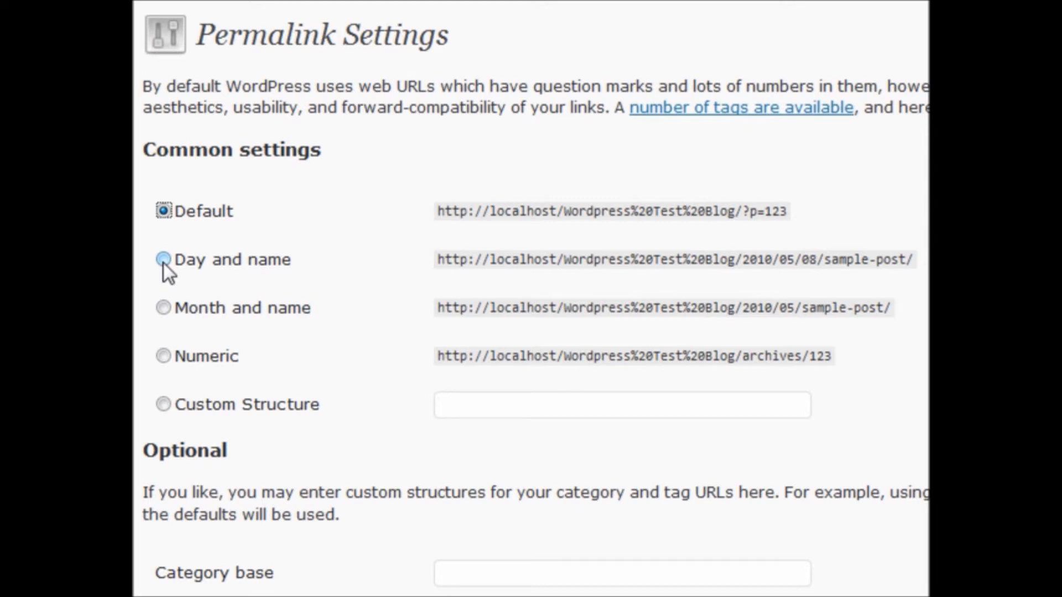
left_click(163, 210)
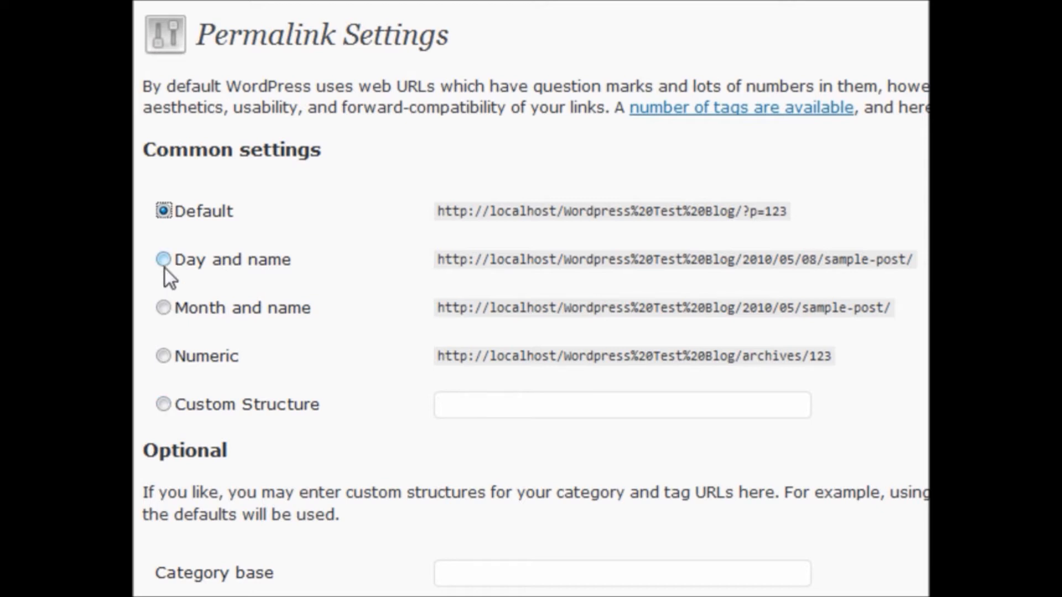
left_click(163, 259)
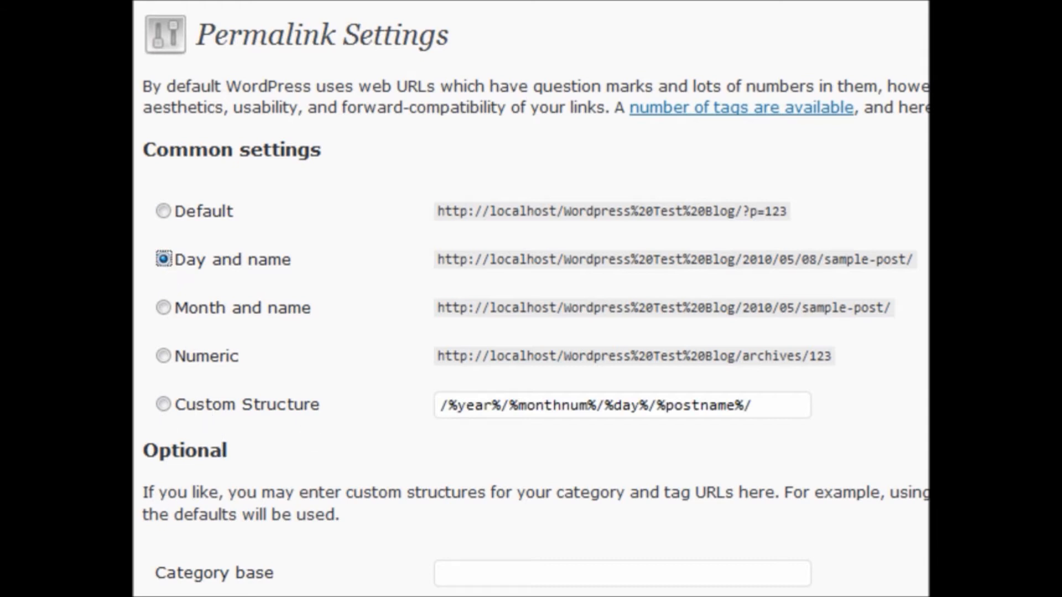
left_click(163, 404)
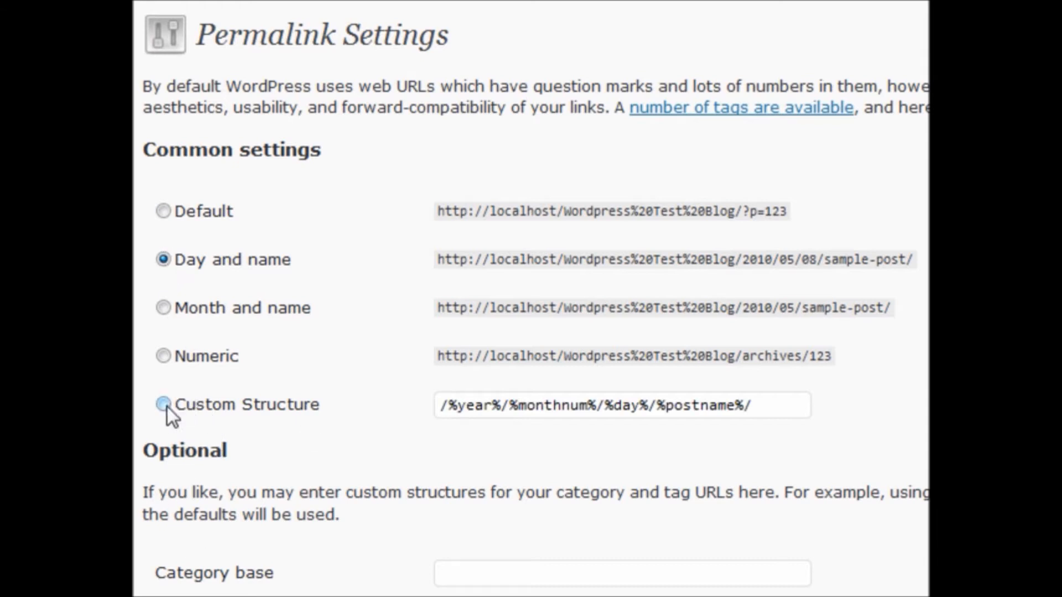
left_click(162, 404)
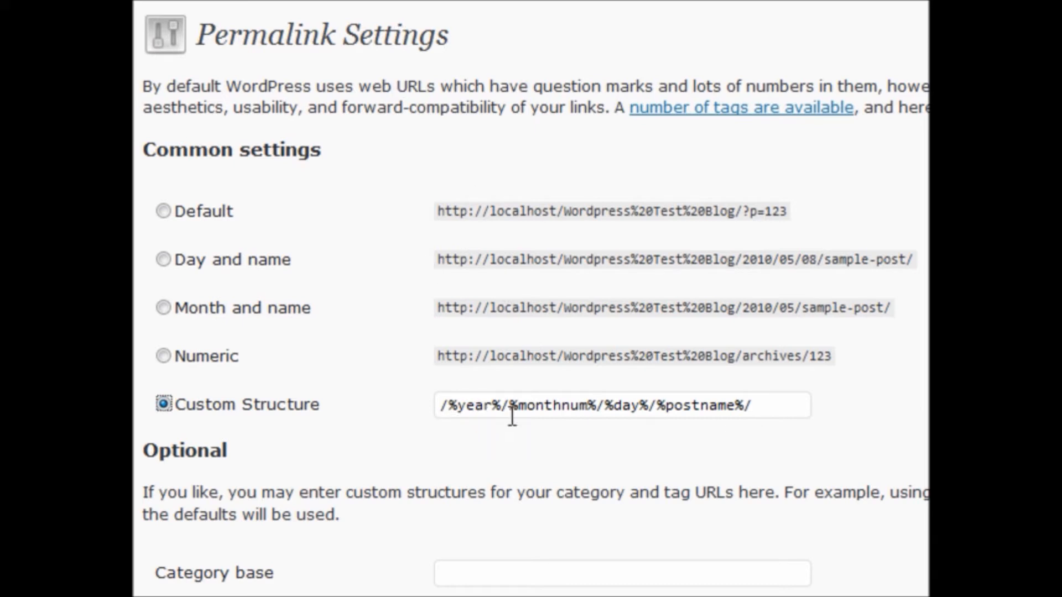
mouse_move(704, 115)
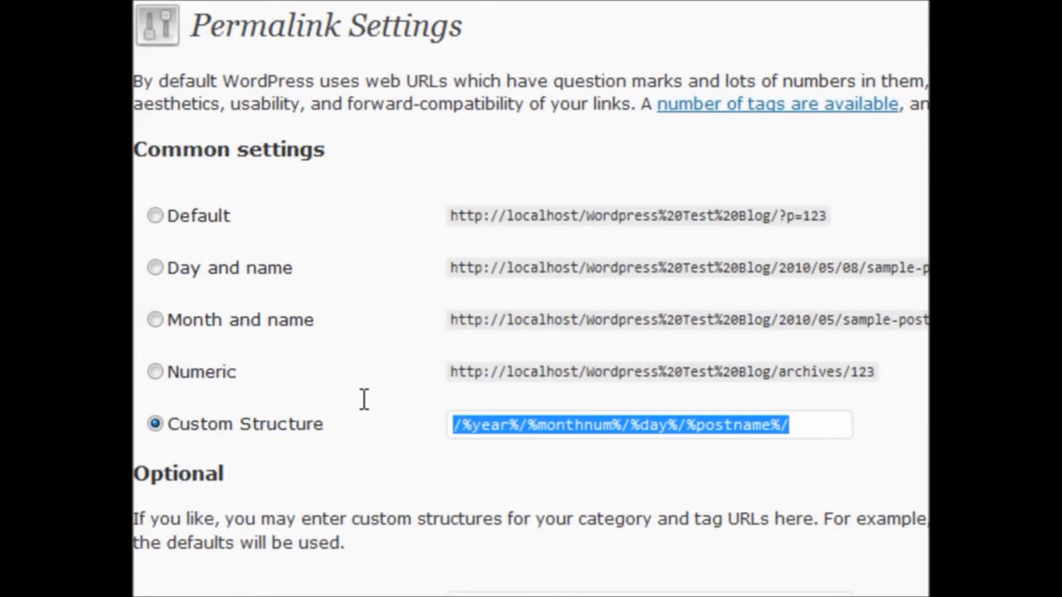
Use the %category%/%postname%.html suggestion, replacing .html with a trailing slash.
type("%")
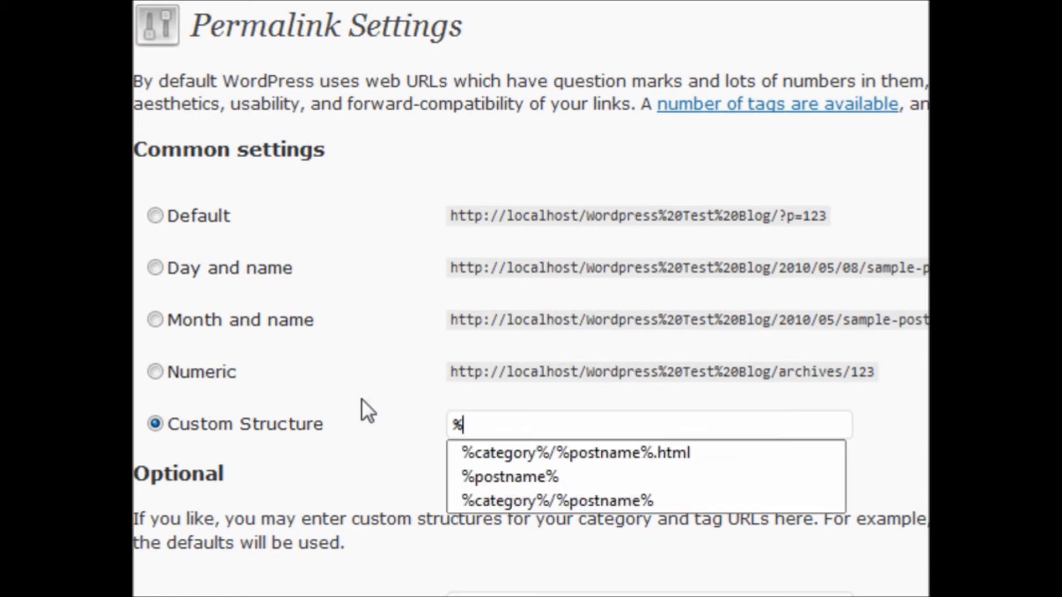
left_click(574, 452)
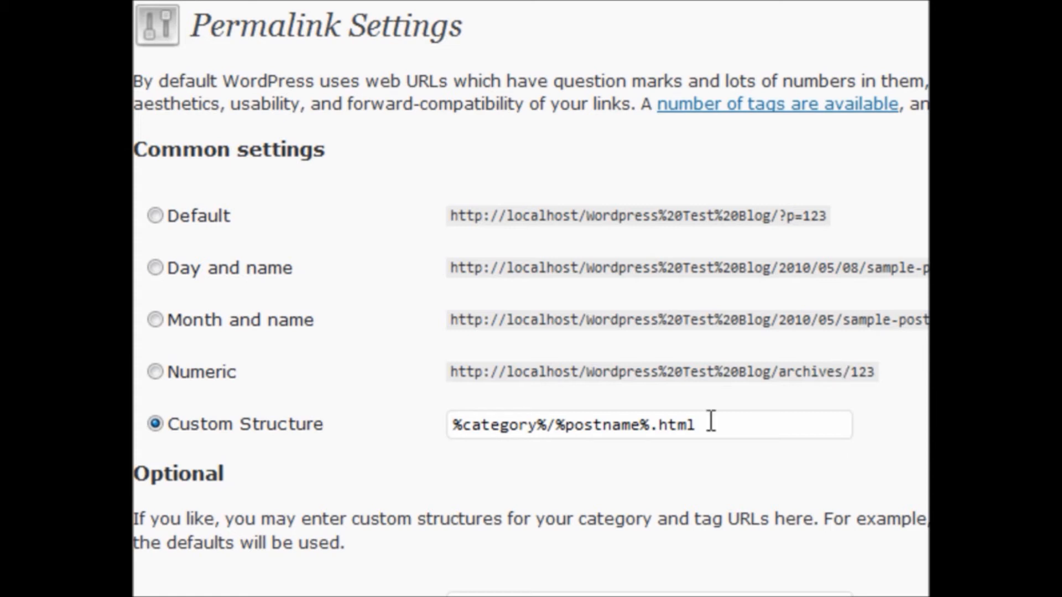
key("Backspace")
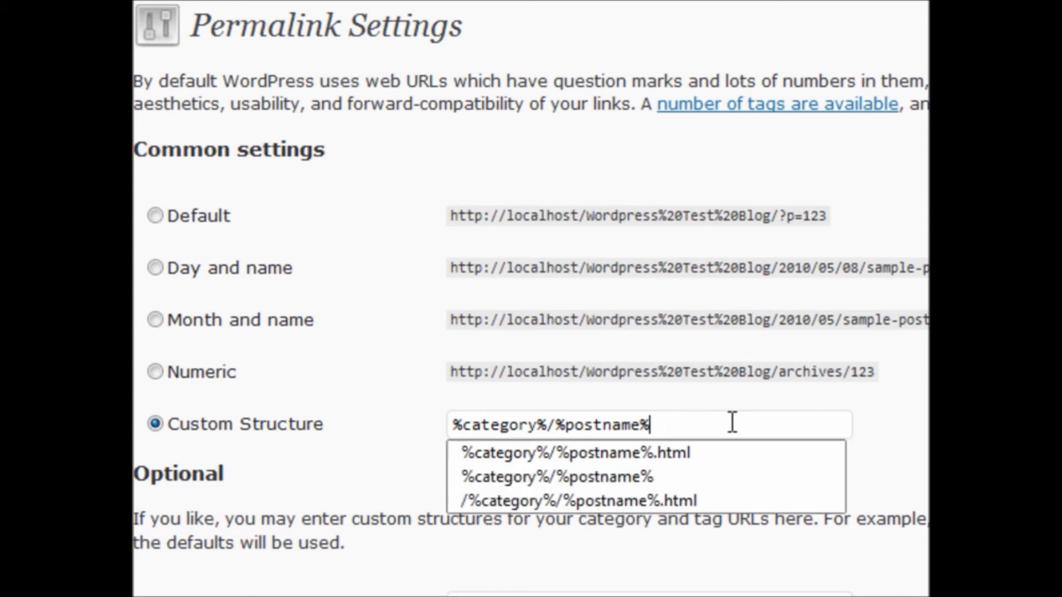
type("/")
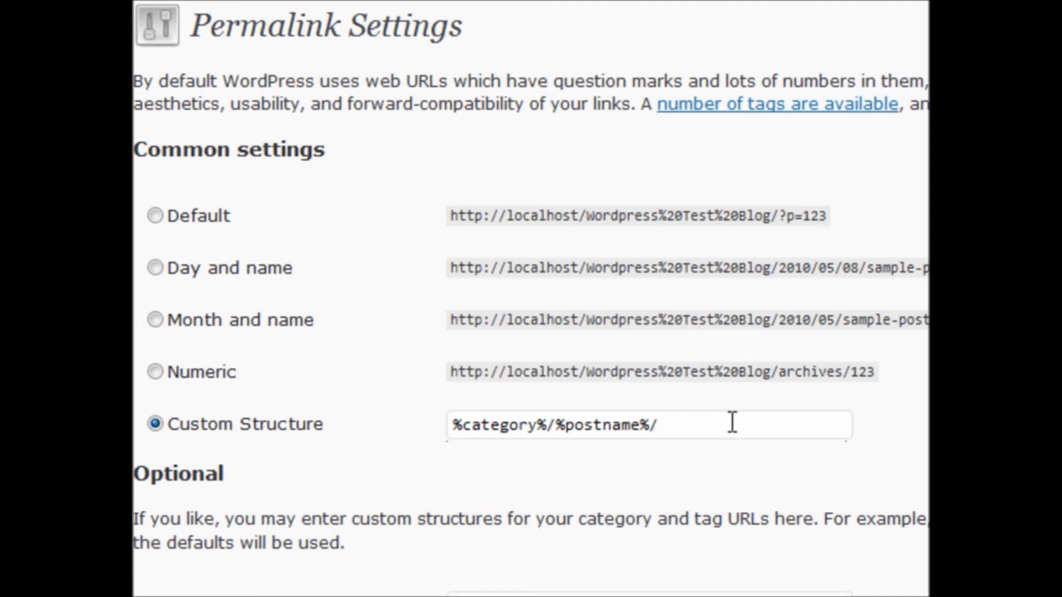
left_click(657, 424)
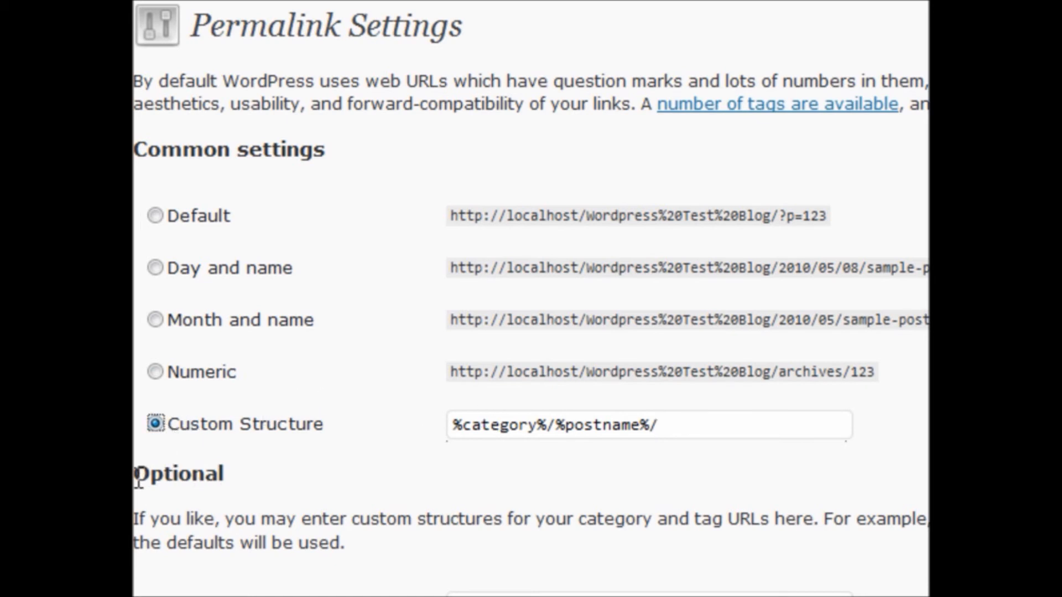
Fill the optional Category base with categories/ and Tag base with my-tags/.
scroll("down", 3)
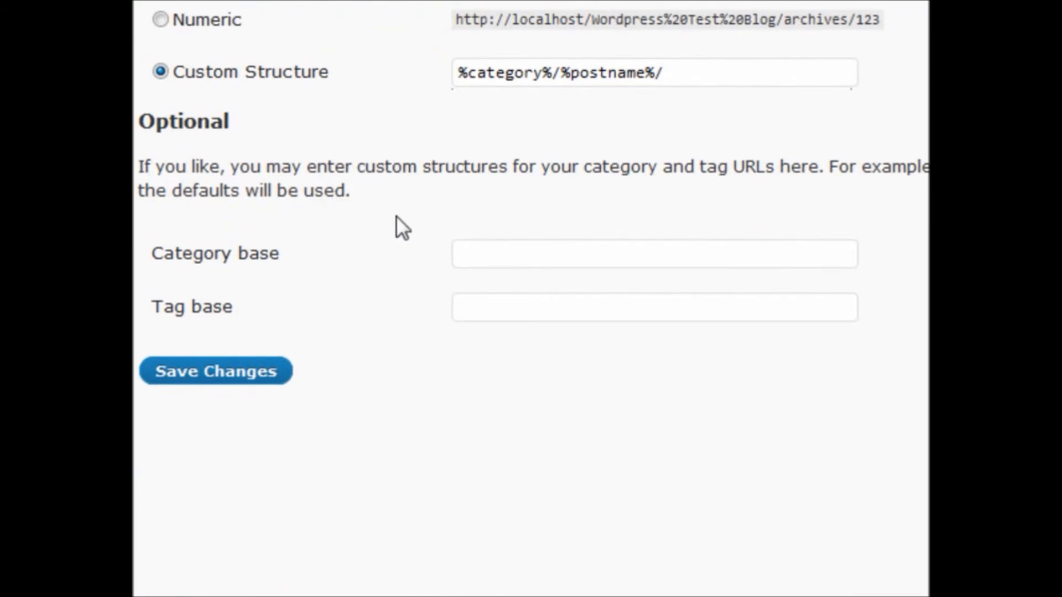
mouse_move(398, 208)
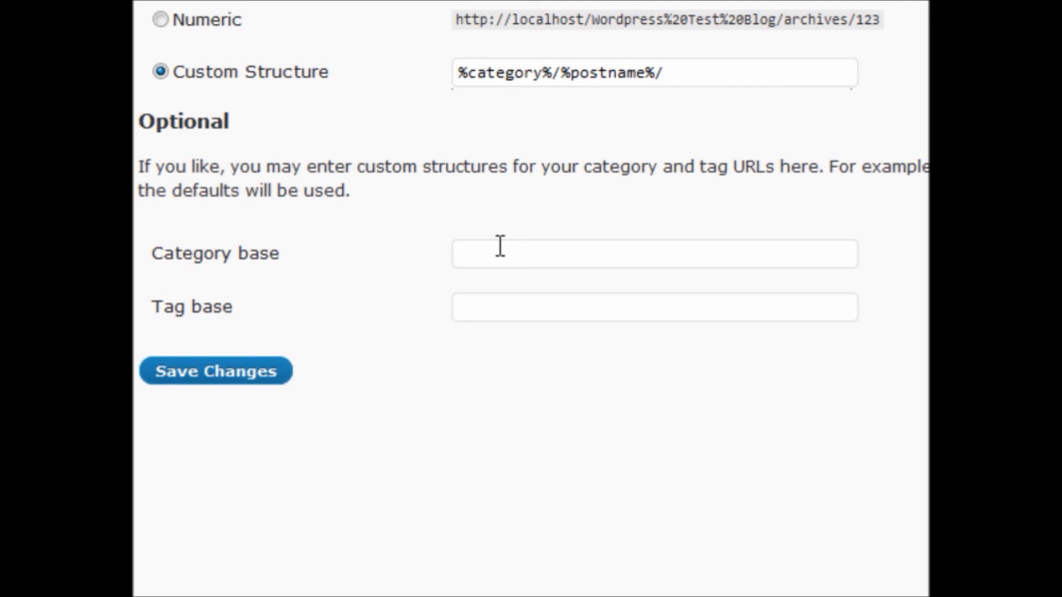
type("categories/")
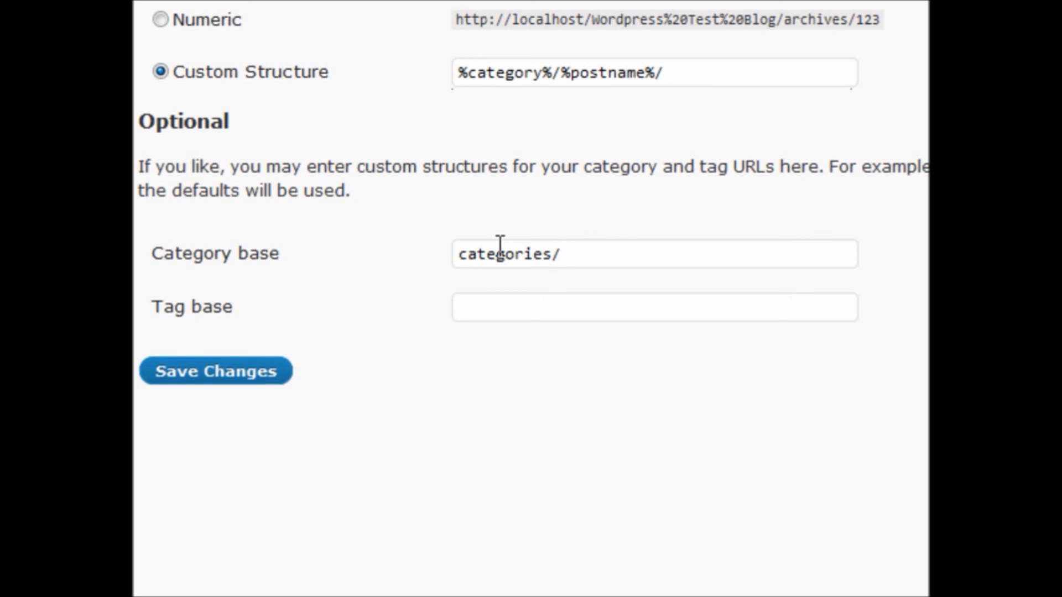
left_click(655, 307)
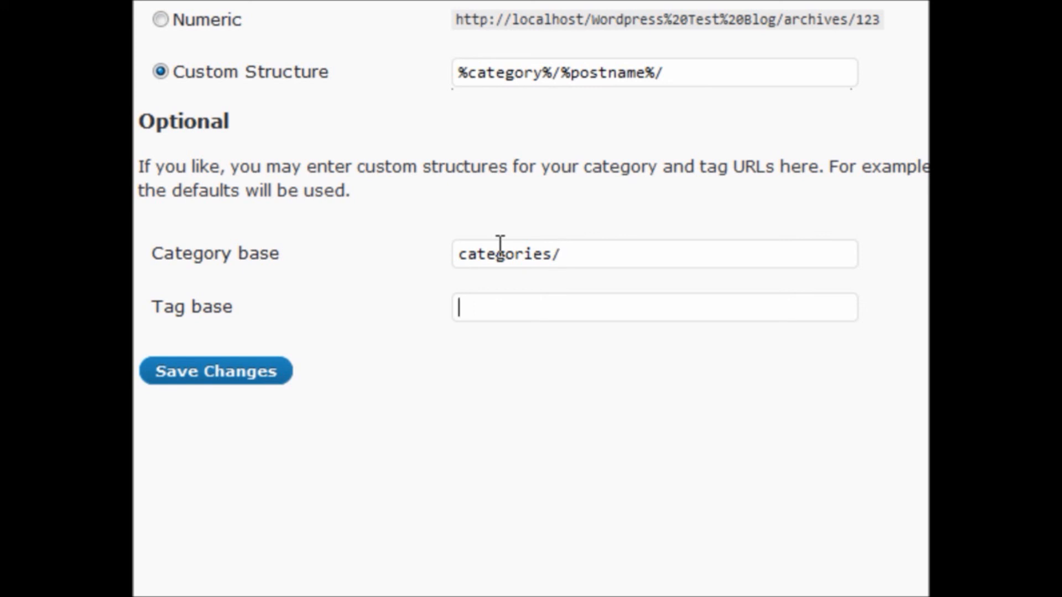
type("my-tags/")
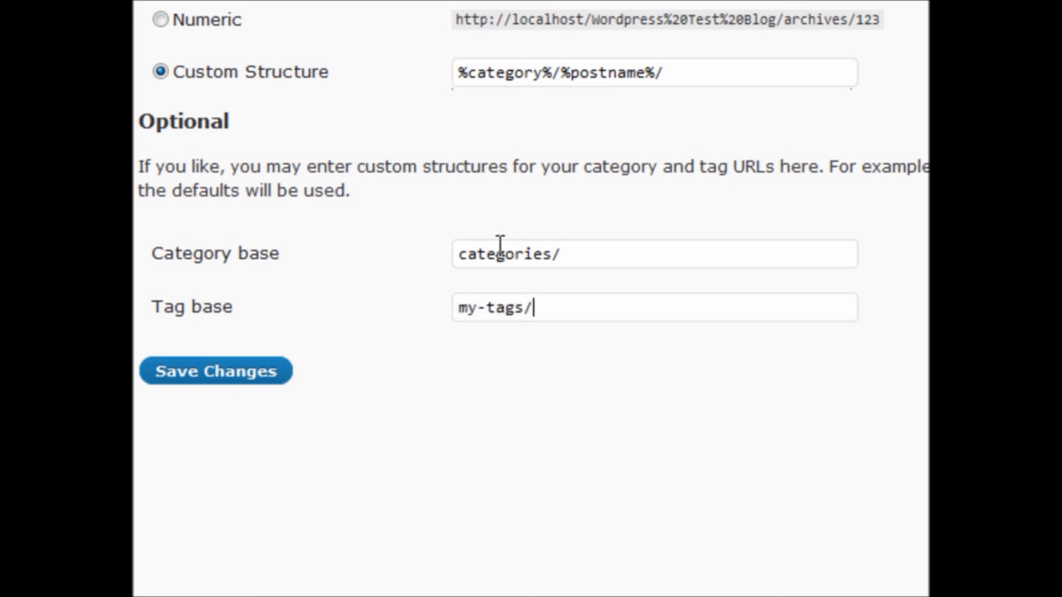